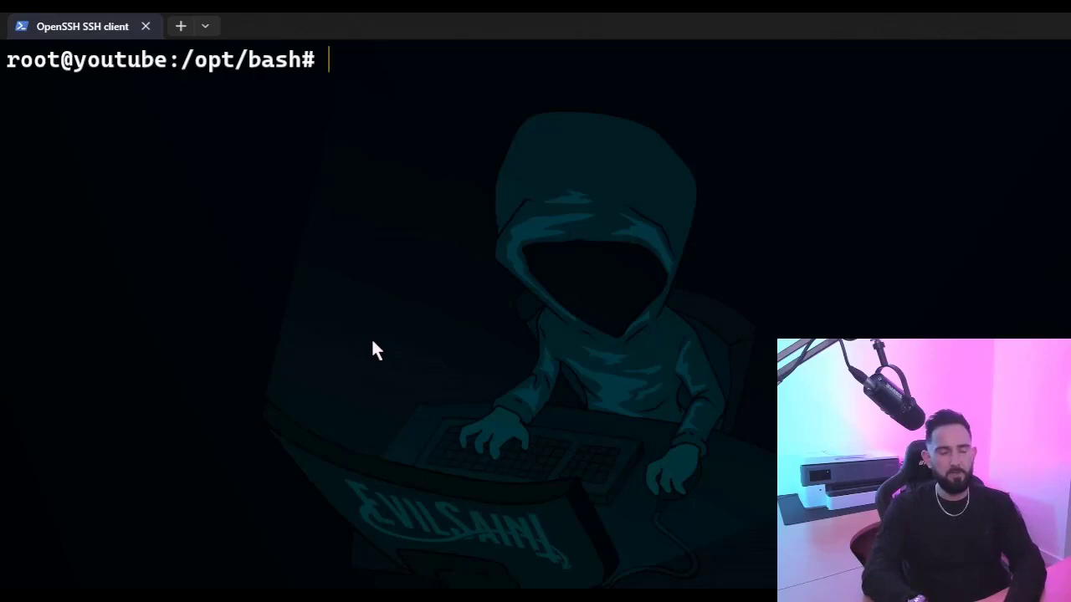
Run sort with script.sh as redirected input (sort < script.sh)
{"action": "type", "text": "sort"}
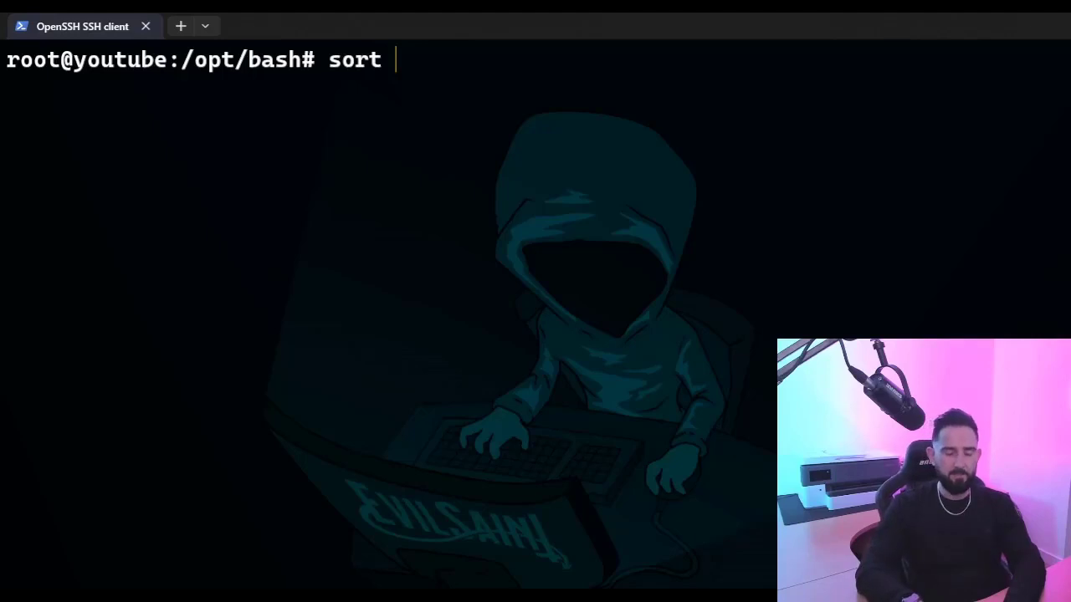
{"action": "type", "text": "<"}
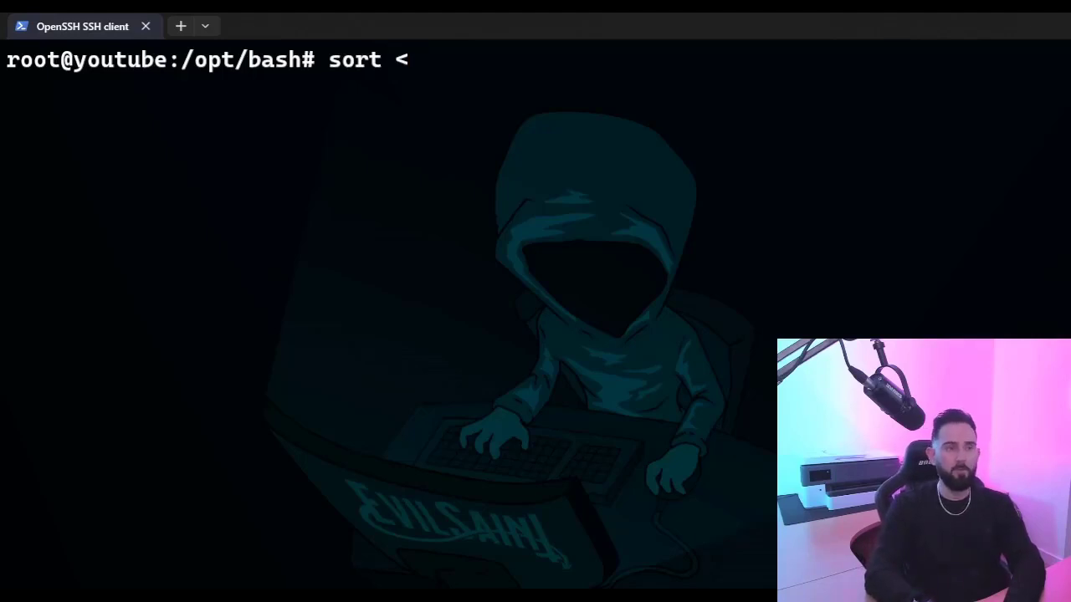
{"action": "type", "text": "script.sh"}
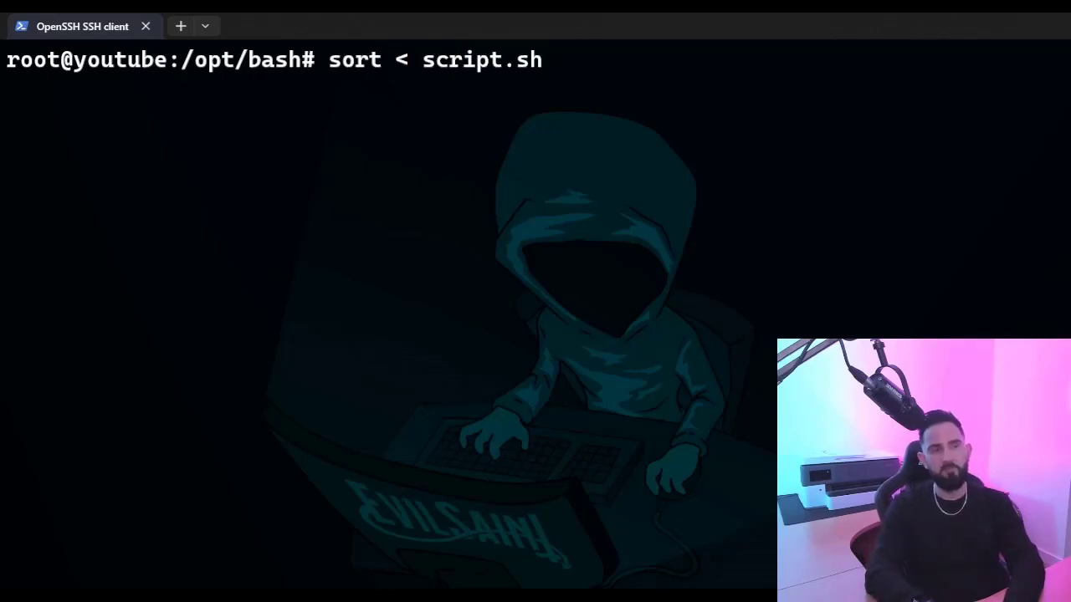
{"action": "key", "text": "Return"}
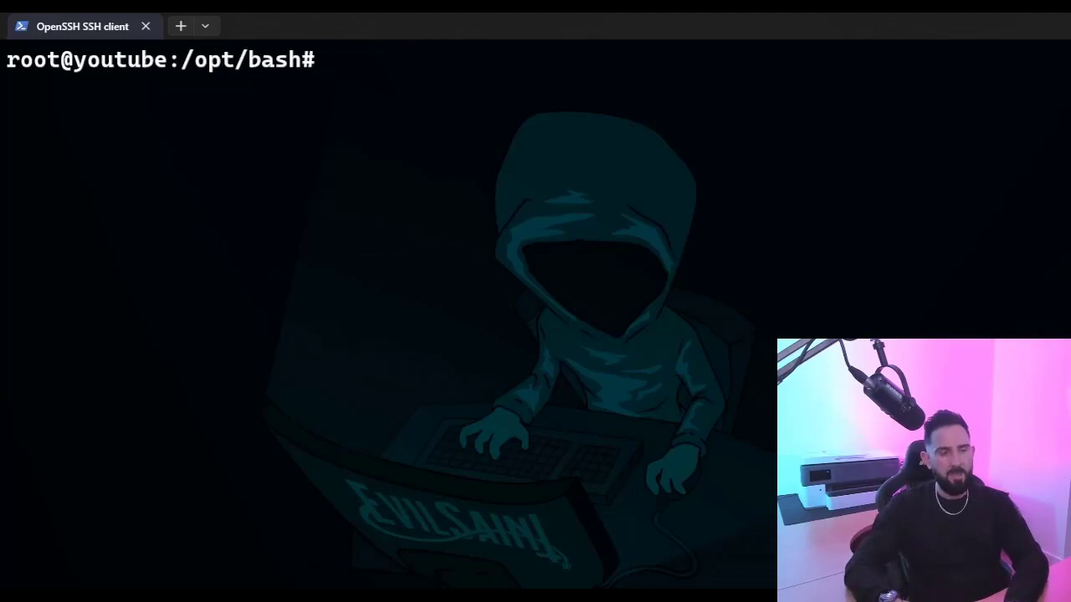
Run ./script.sh > output.txt, then begin a cat command to view the file
{"action": "type", "text": "scr"}
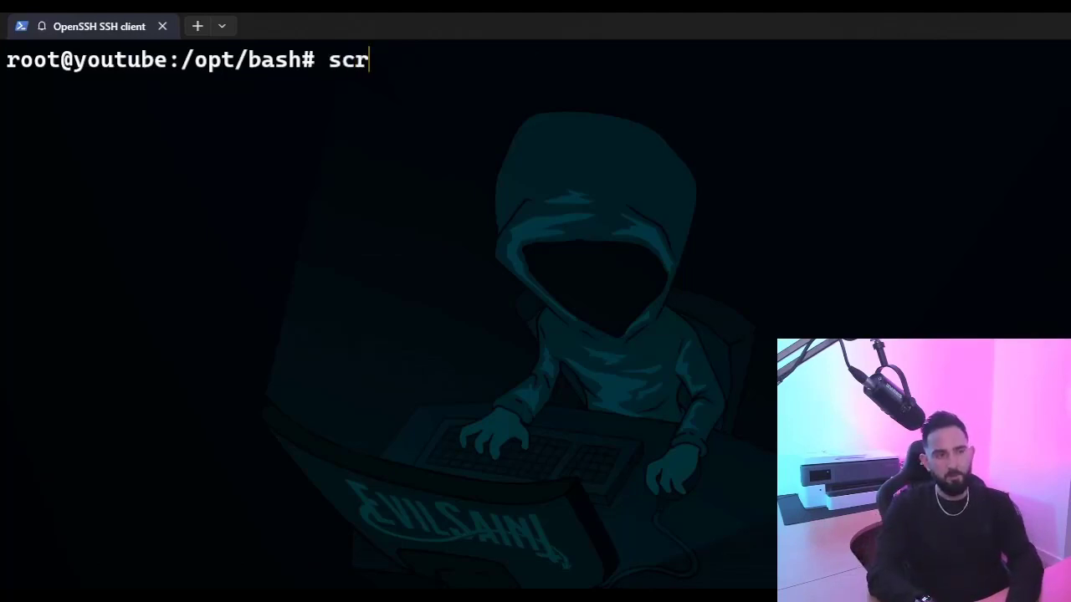
{"action": "type", "text": "./script.sh"}
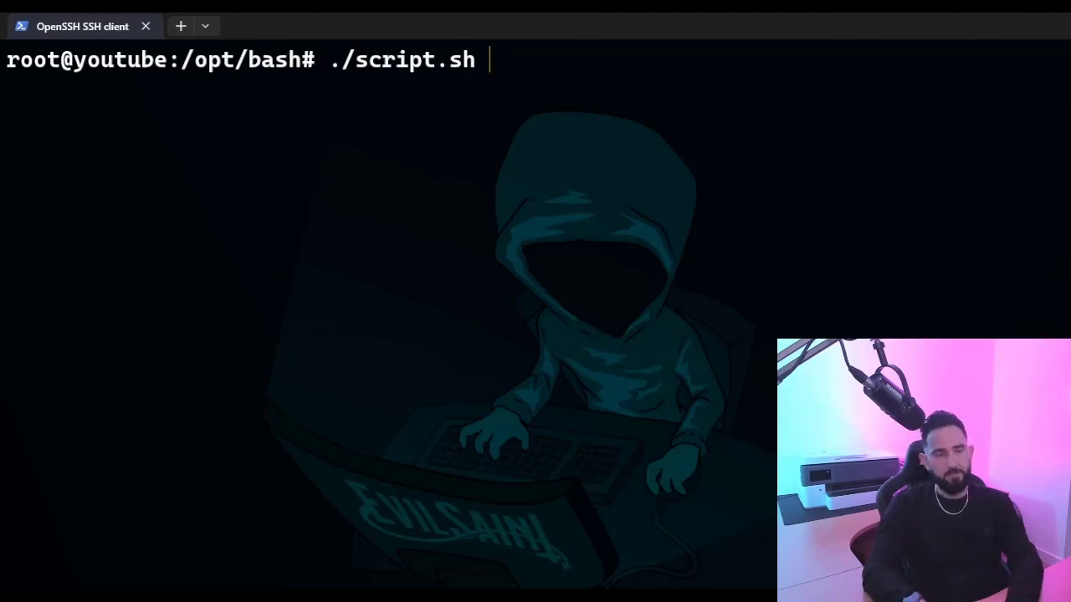
{"action": "type", "text": "> o"}
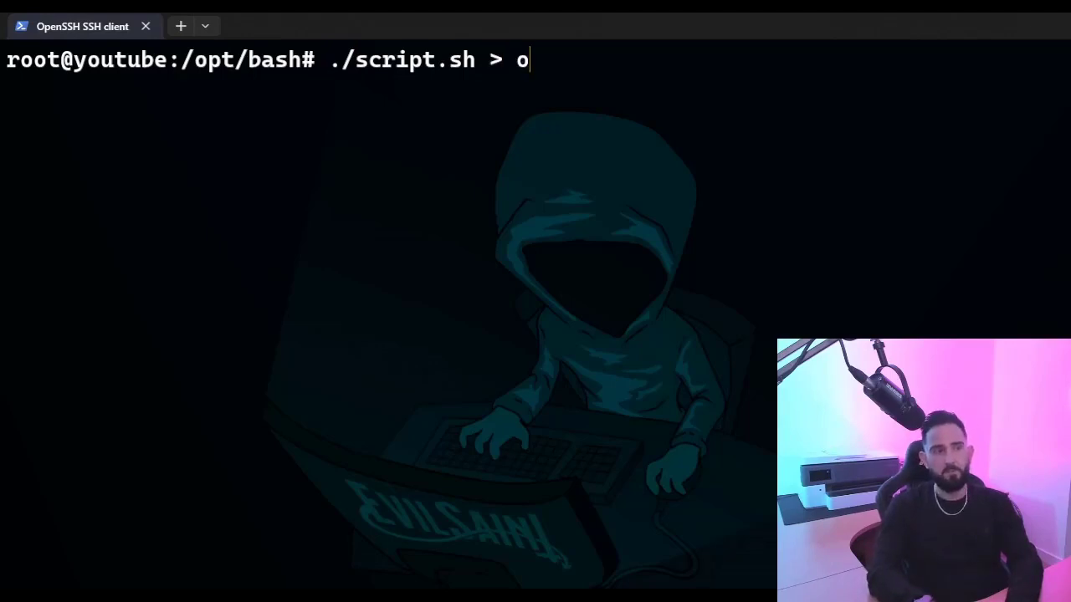
{"action": "type", "text": "utput.txt"}
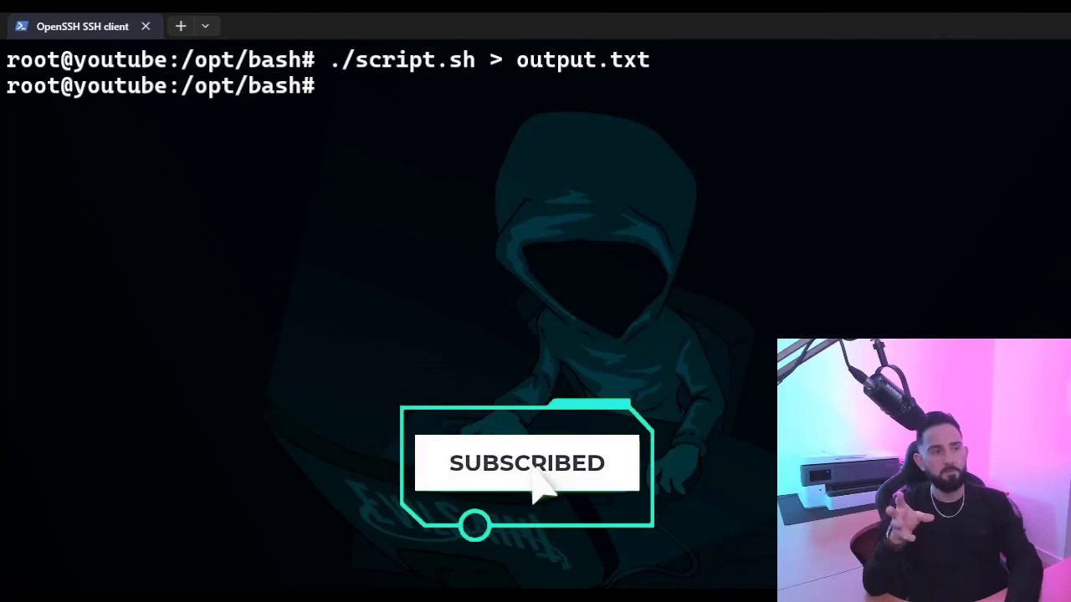
{"action": "type", "text": "ca"}
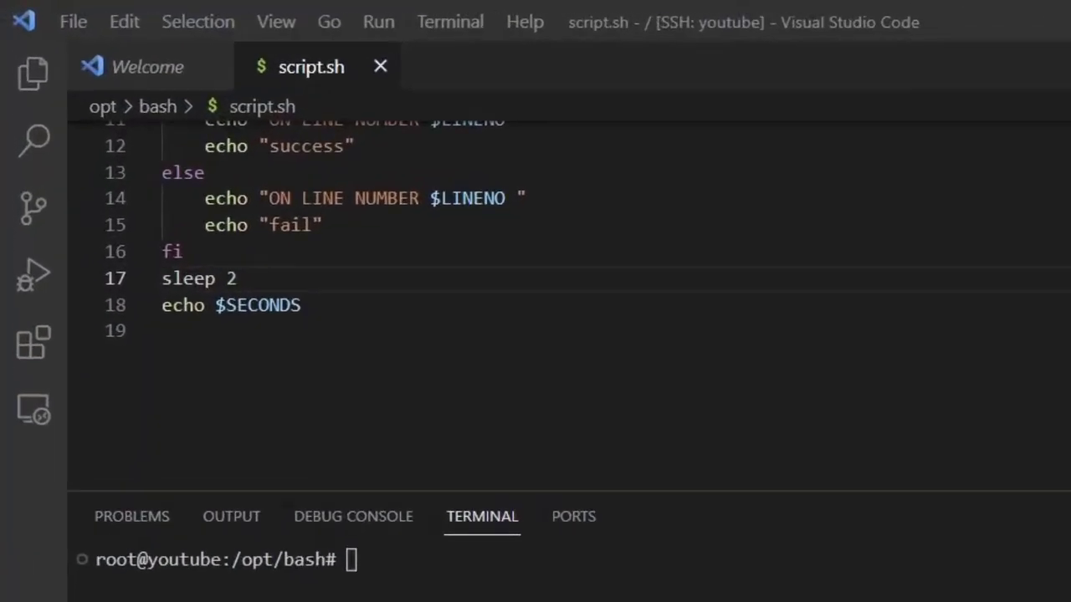
{"action": "left_click_drag", "start_coordinate": [160, 251], "coordinate": [238, 278]}
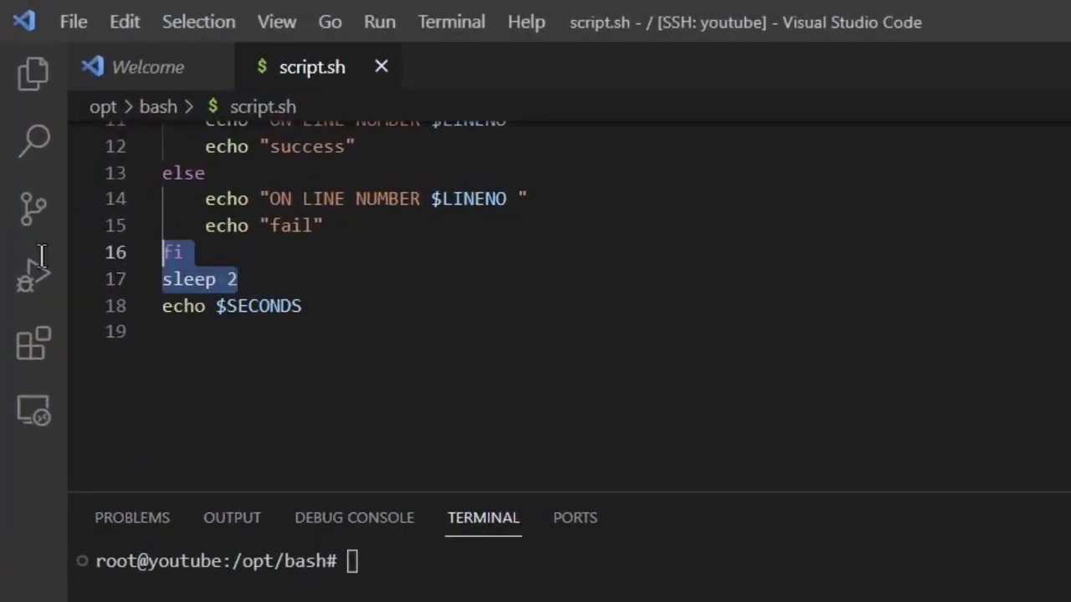
{"action": "key", "text": "Delete"}
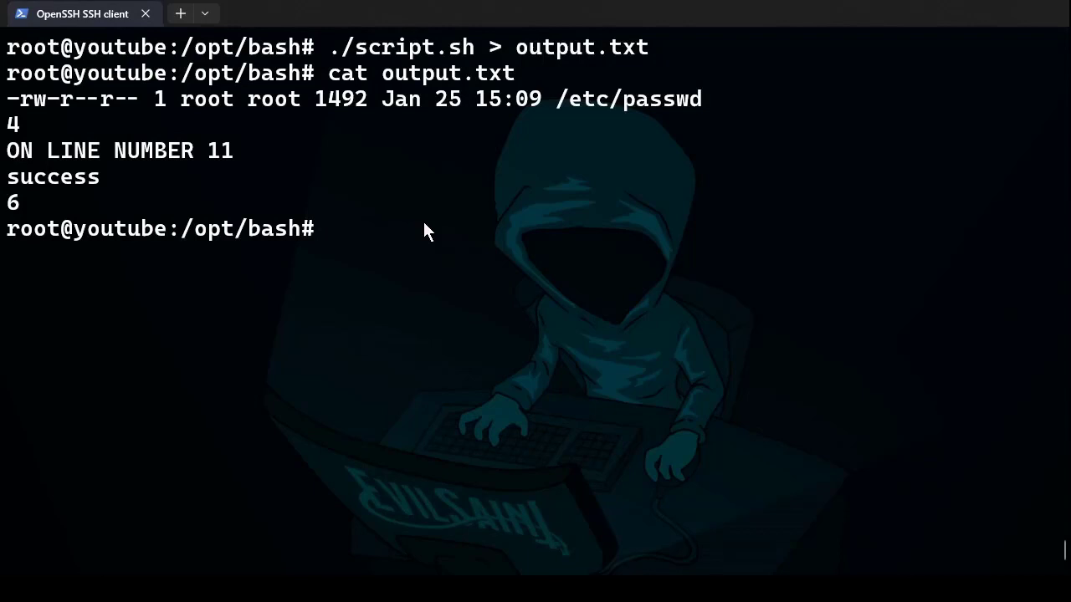
Enter ./script.sh > output.txt again after viewing output.txt's contents
{"action": "type", "text": "./script.sh > output.txt"}
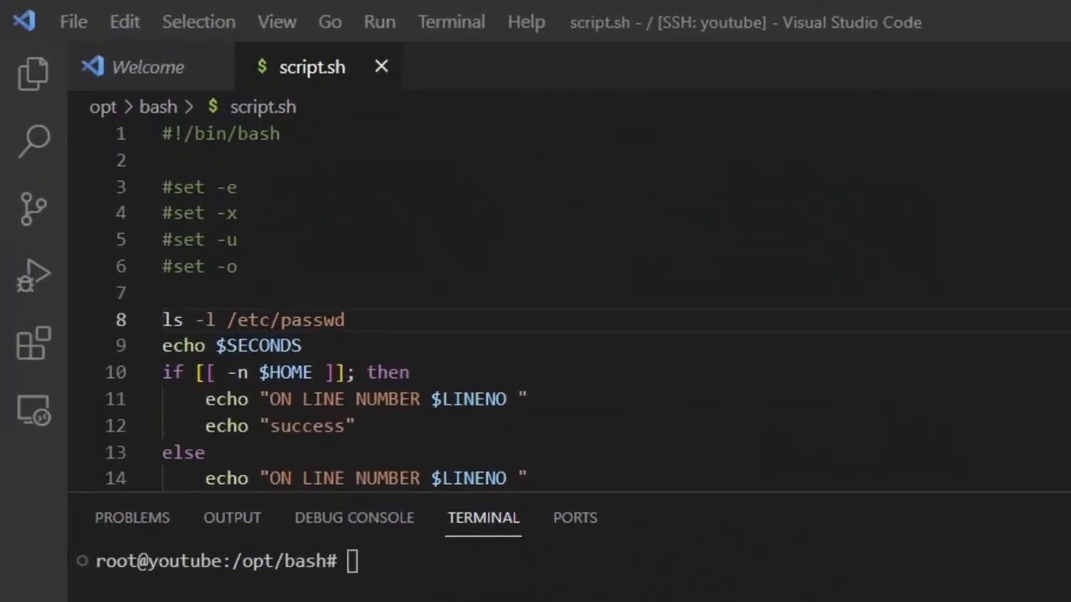
Replace /etc/passwd on line 8 with /does/not/exist in script.sh
{"action": "double_click", "coordinate": [284, 320]}
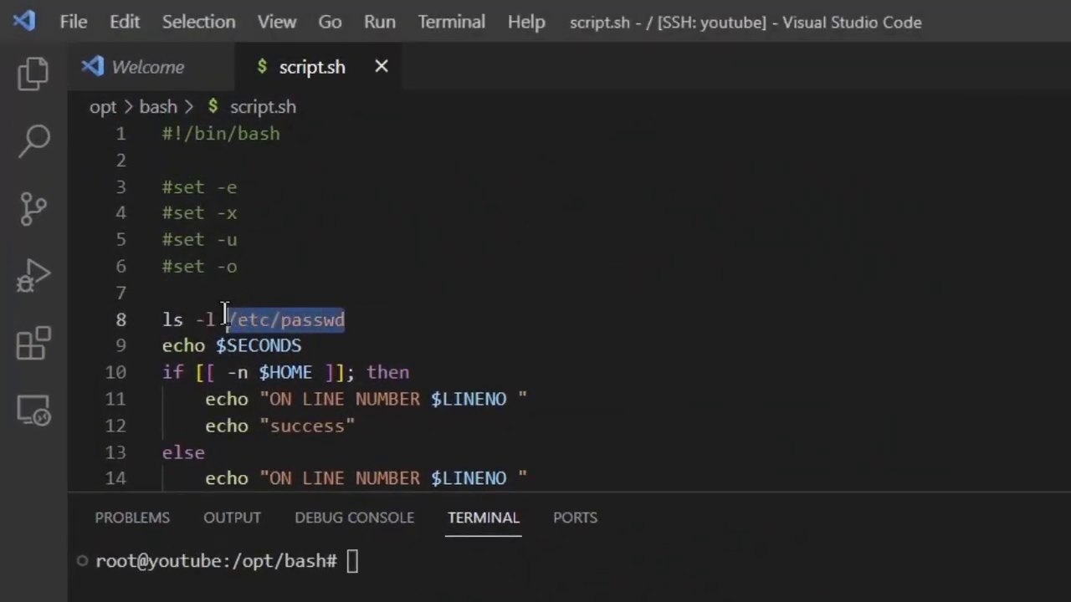
{"action": "type", "text": "/does"}
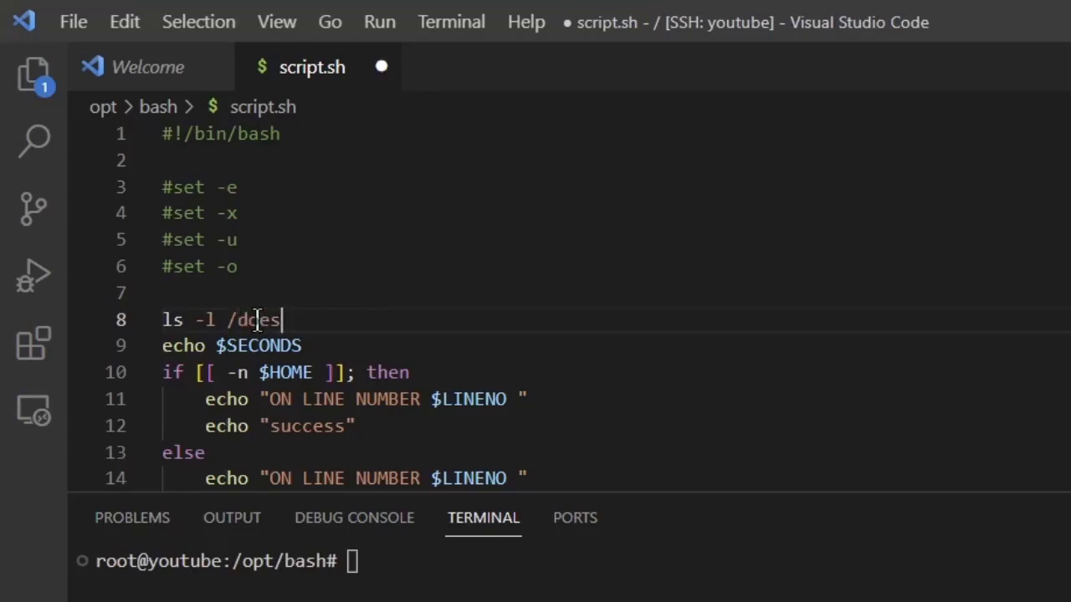
{"action": "type", "text": "/not/ex"}
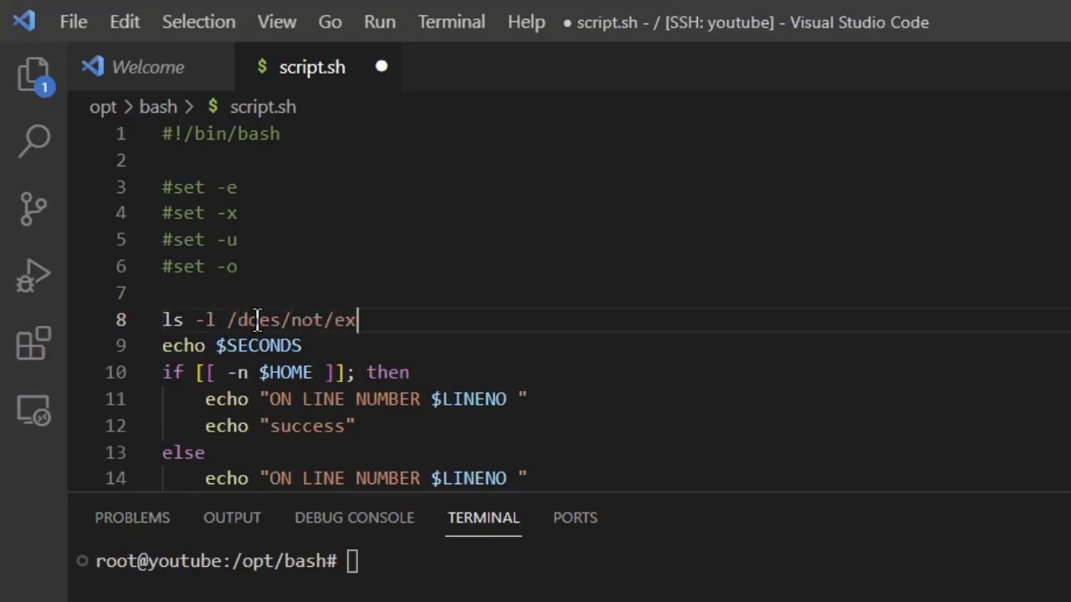
{"action": "type", "text": "ist"}
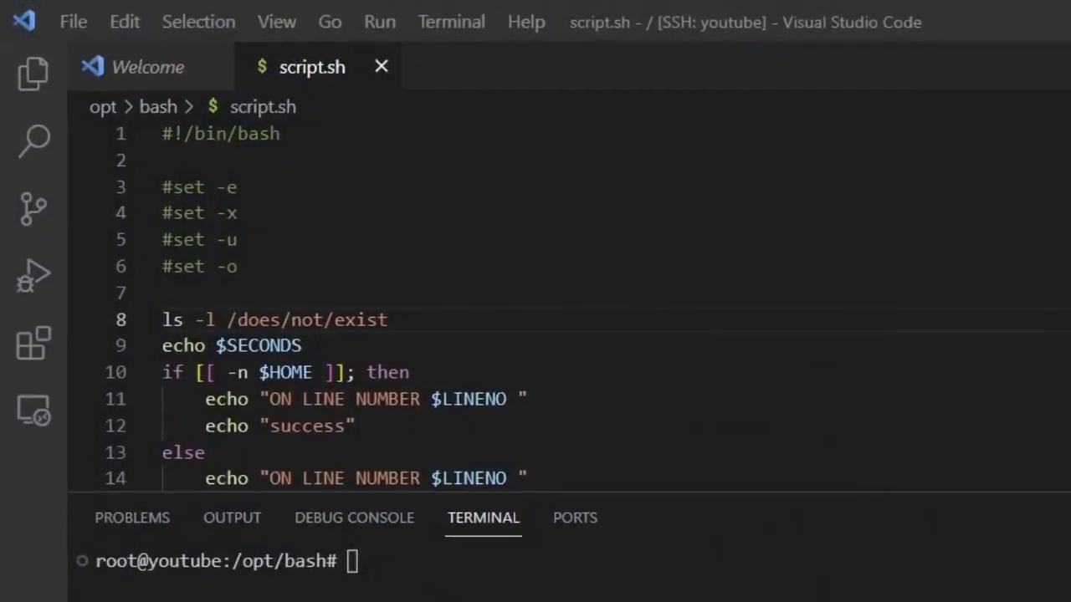
Add a cat /does/not/exist line after the if block
{"action": "scroll", "scroll_direction": "down", "scroll_amount": 3}
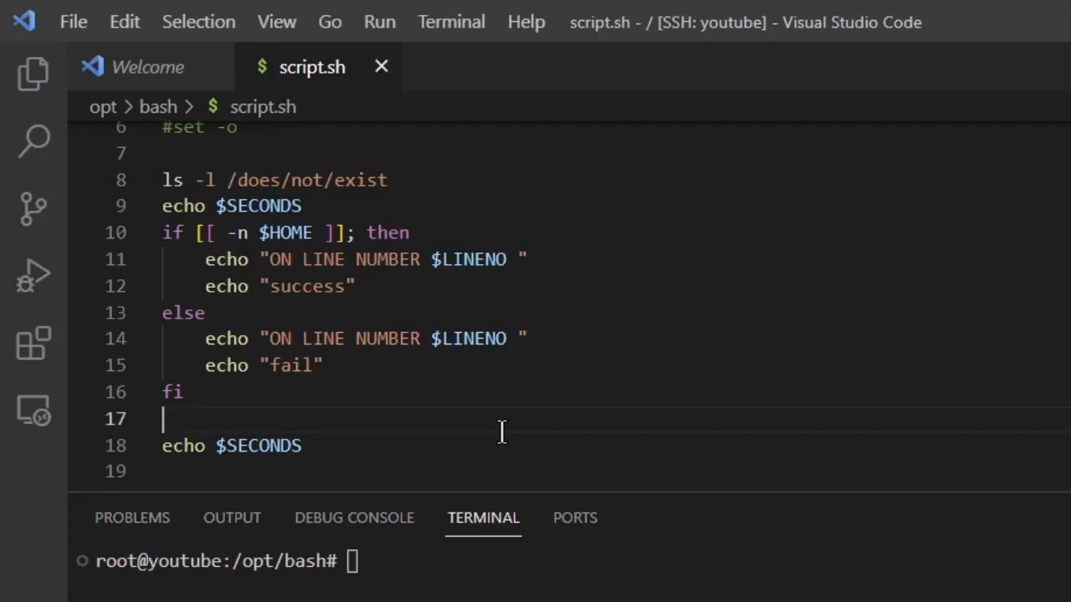
{"action": "type", "text": "CA"}
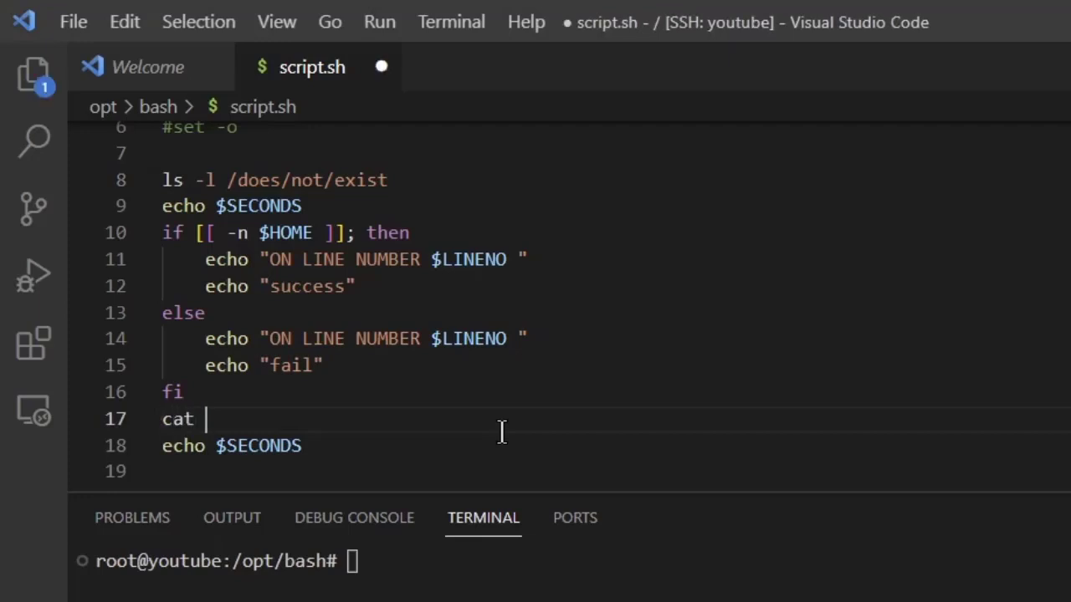
{"action": "type", "text": "/does/"}
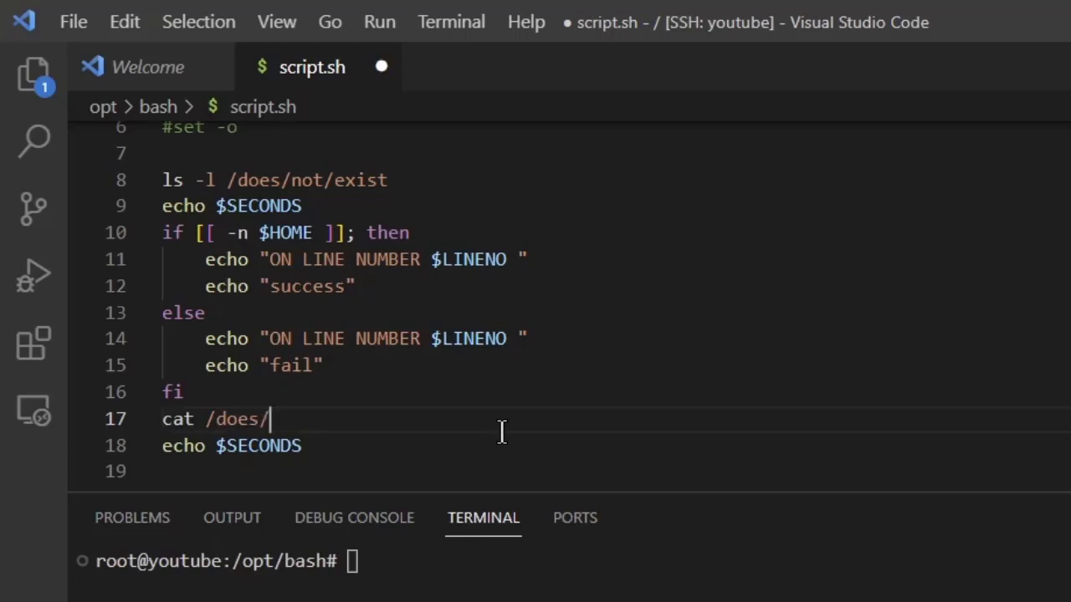
{"action": "type", "text": "not/exist"}
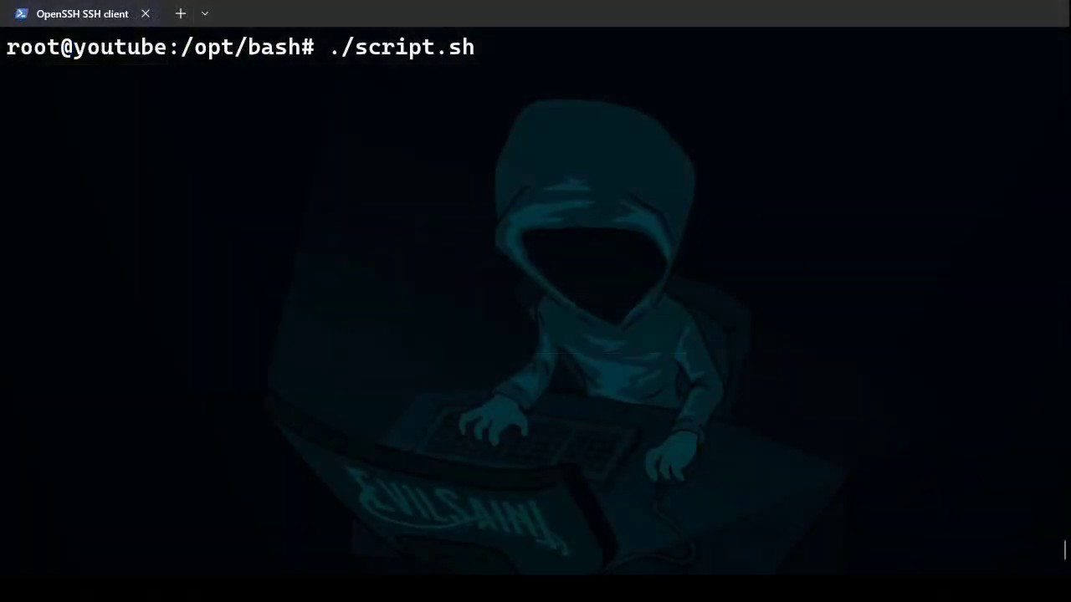
{"action": "mouse_move", "coordinate": [677, 190]}
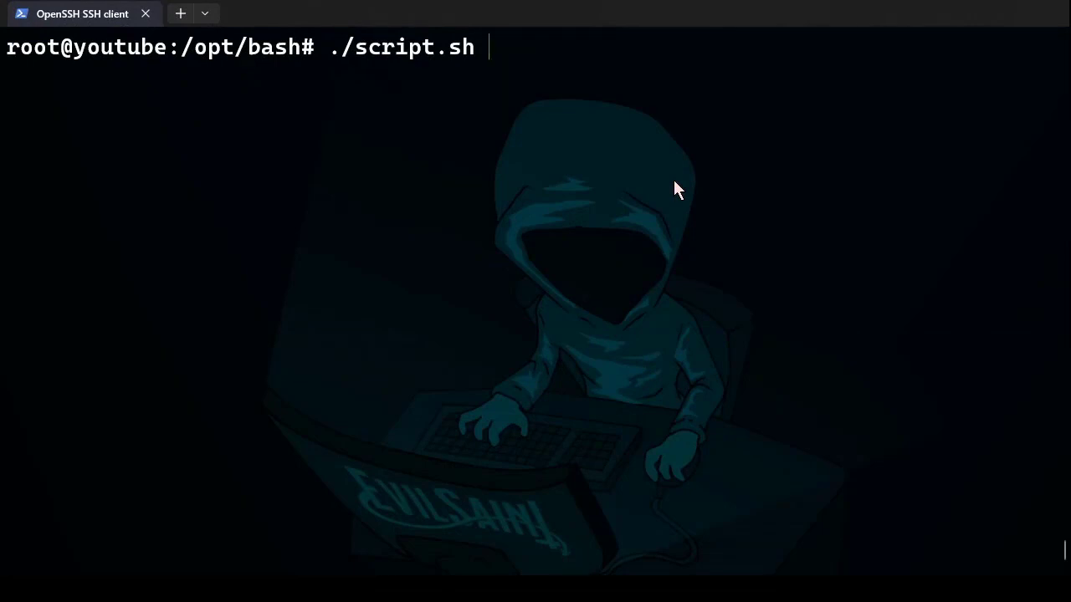
Run ./script.sh with stdout to success.log and stderr to error.log (1> / 2>)
{"action": "type", "text": "1"}
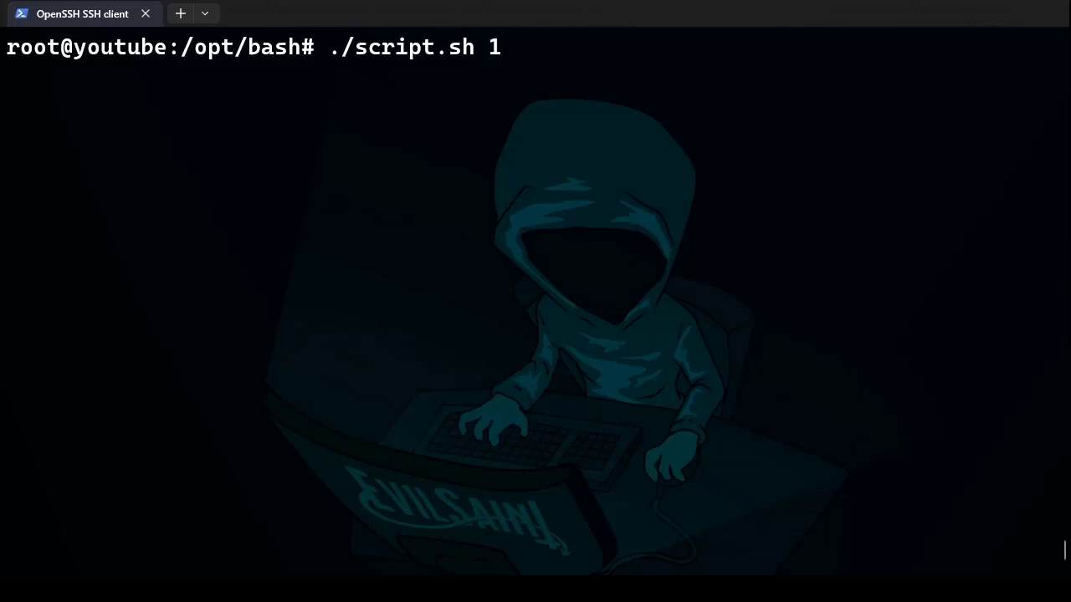
{"action": "type", "text": ">"}
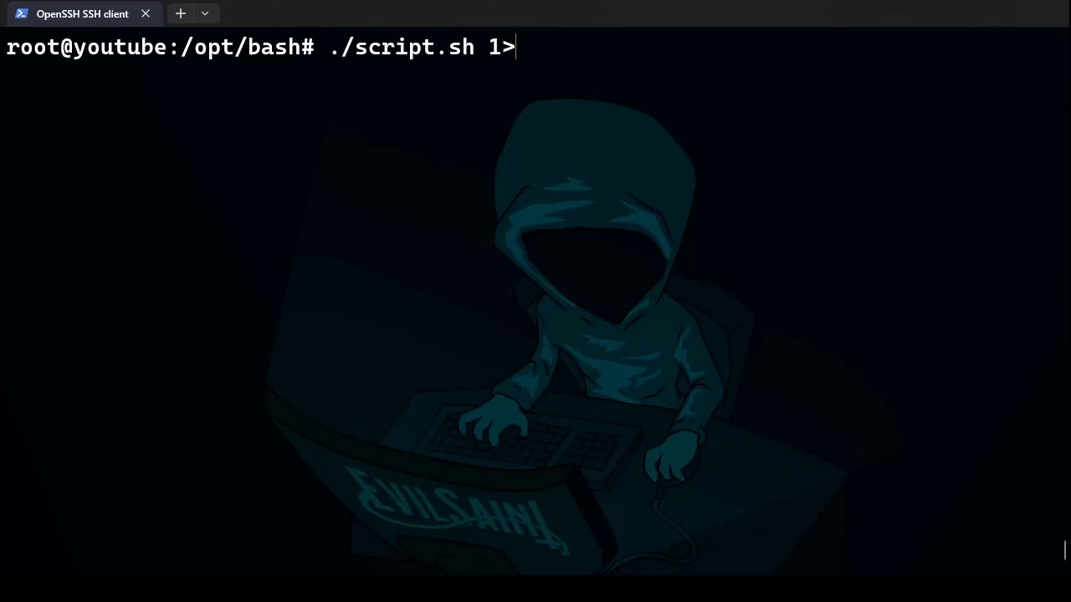
{"action": "type", "text": "succ"}
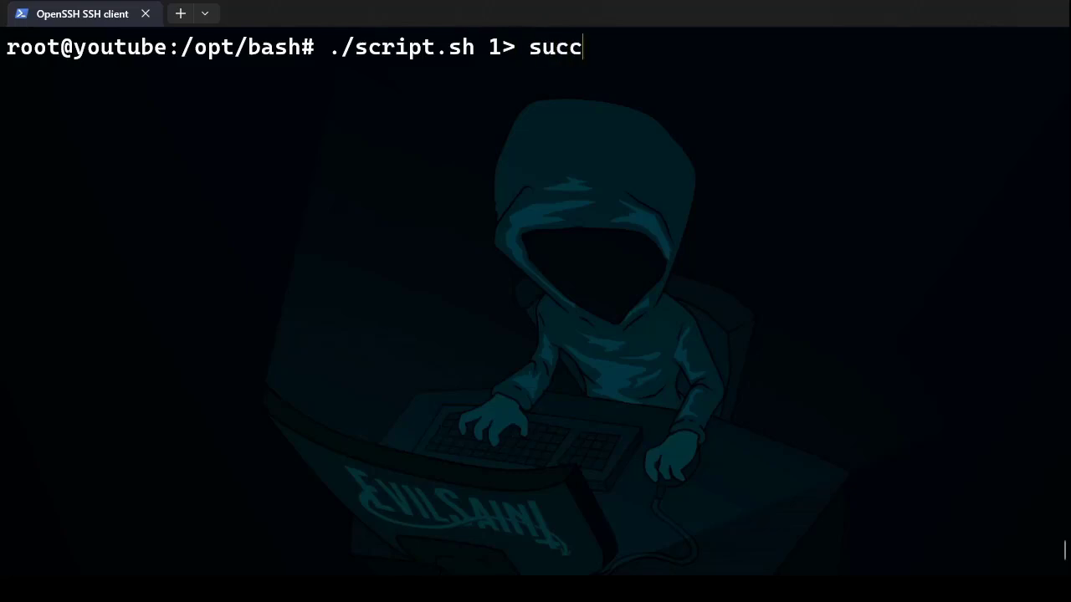
{"action": "type", "text": "ess.log"}
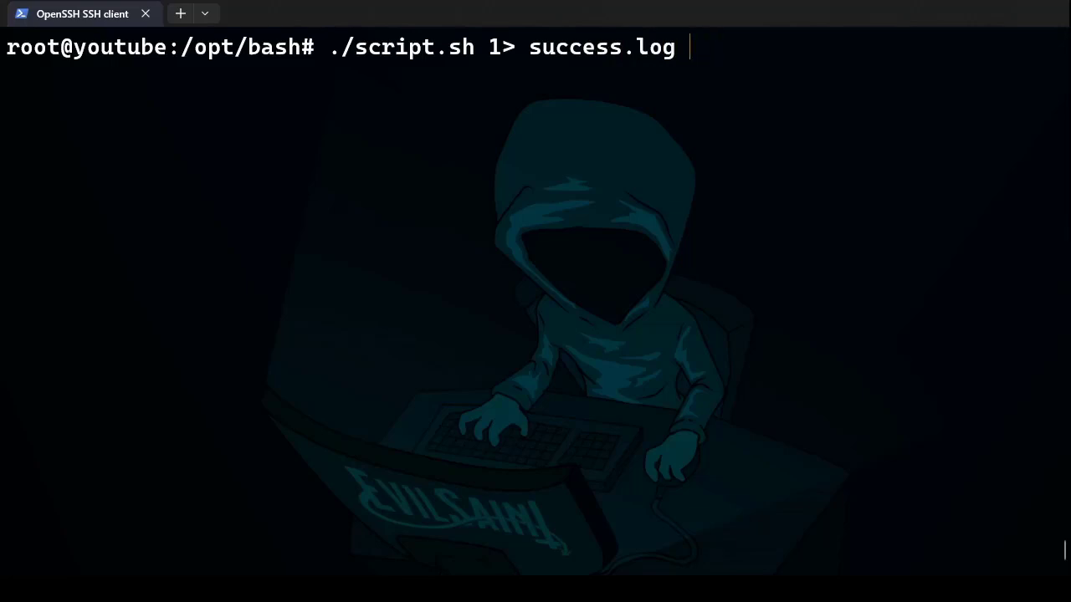
{"action": "type", "text": "2>"}
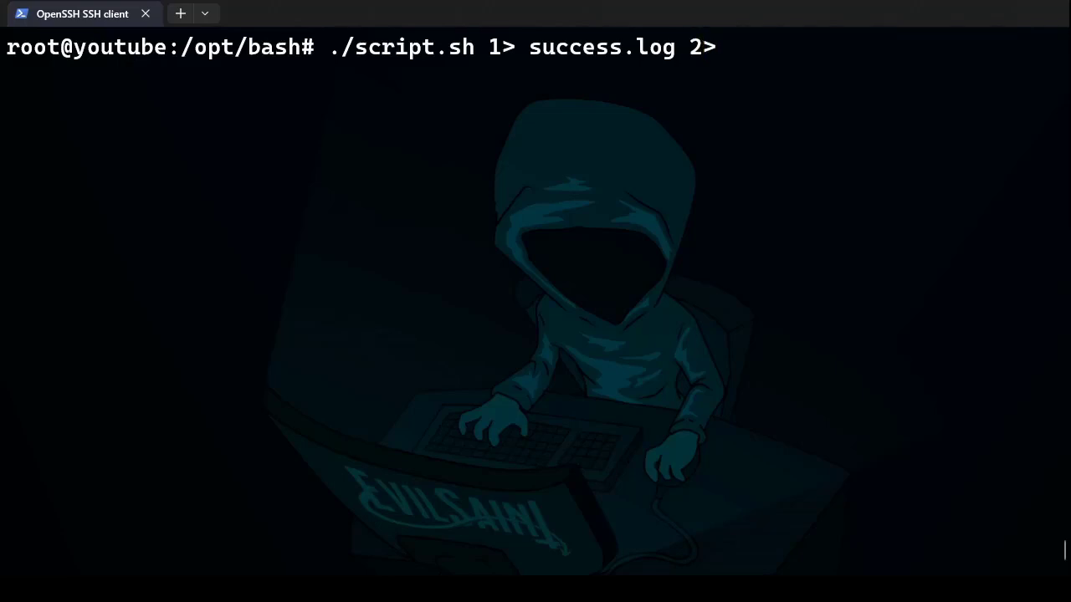
{"action": "type", "text": "et"}
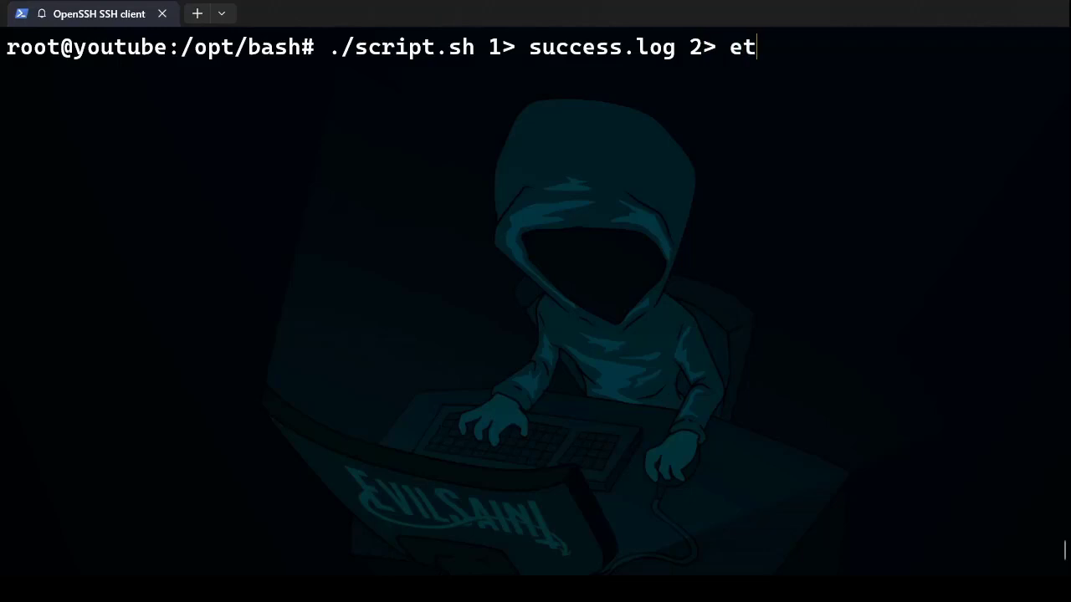
{"action": "type", "text": "rot.log"}
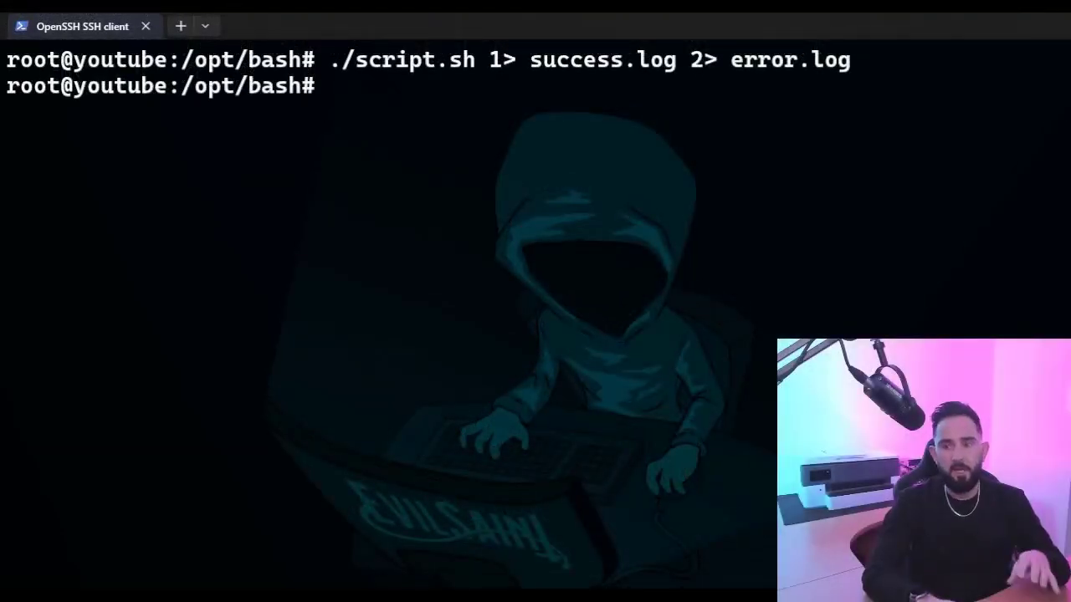
Print success.log, then error.log showing the two 'No such file or directory' messages
{"action": "type", "text": "cat success.log"}
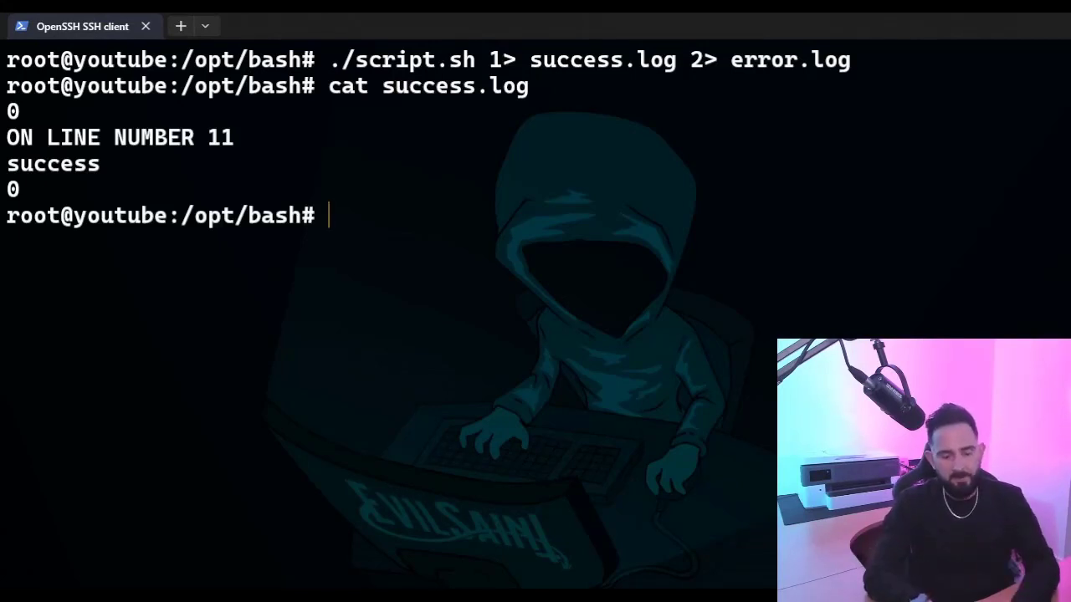
{"action": "type", "text": "cat error.log"}
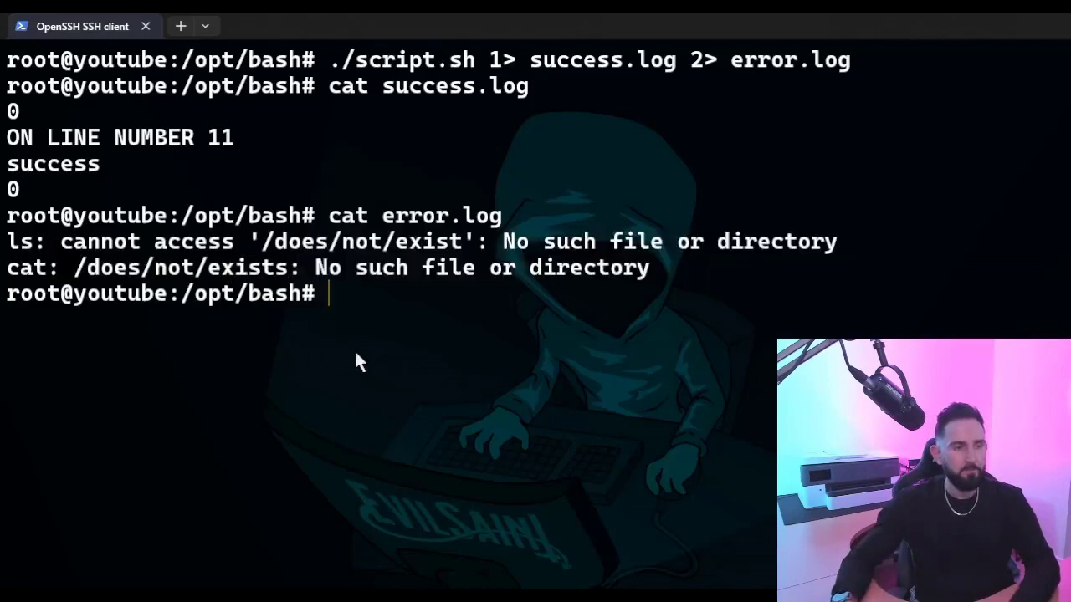
Run bash -x script.sh to trace each executed command with its output
{"action": "type", "text": "bash"}
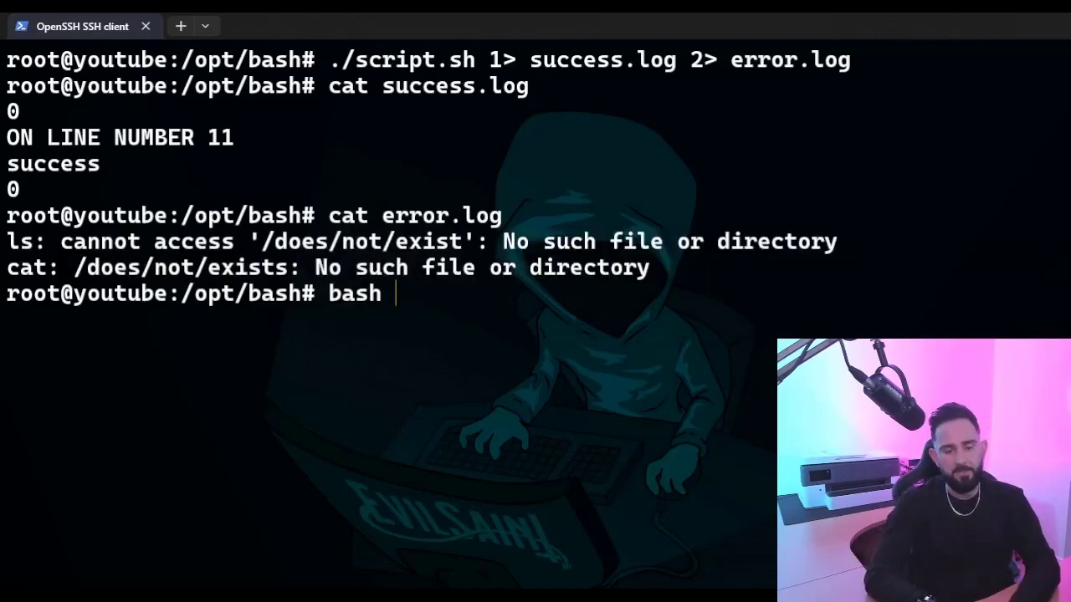
{"action": "type", "text": "-x"}
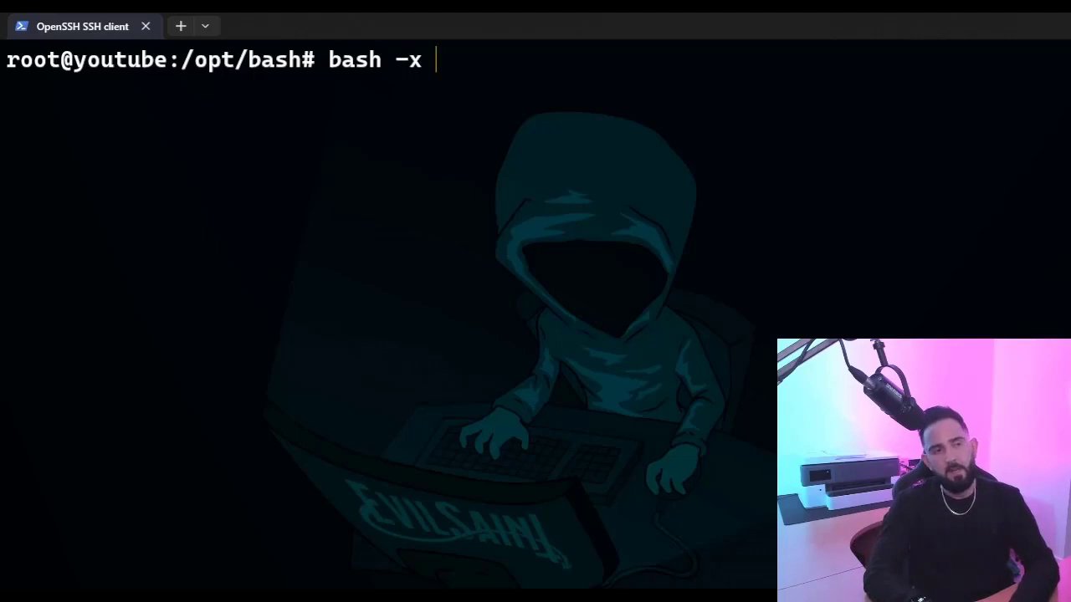
{"action": "type", "text": "script.sh"}
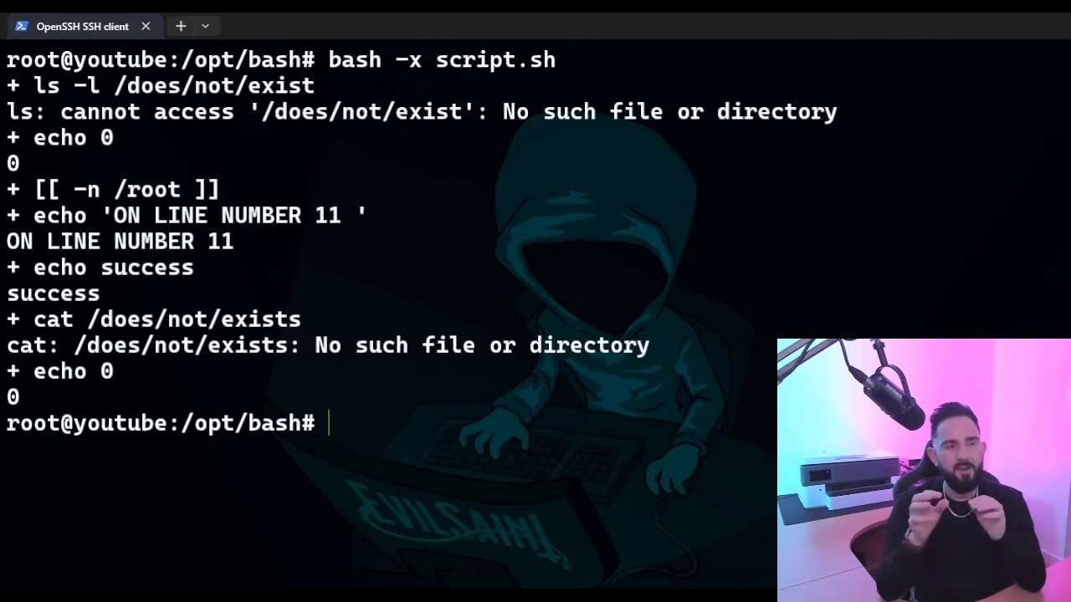
{"action": "mouse_move", "coordinate": [431, 291]}
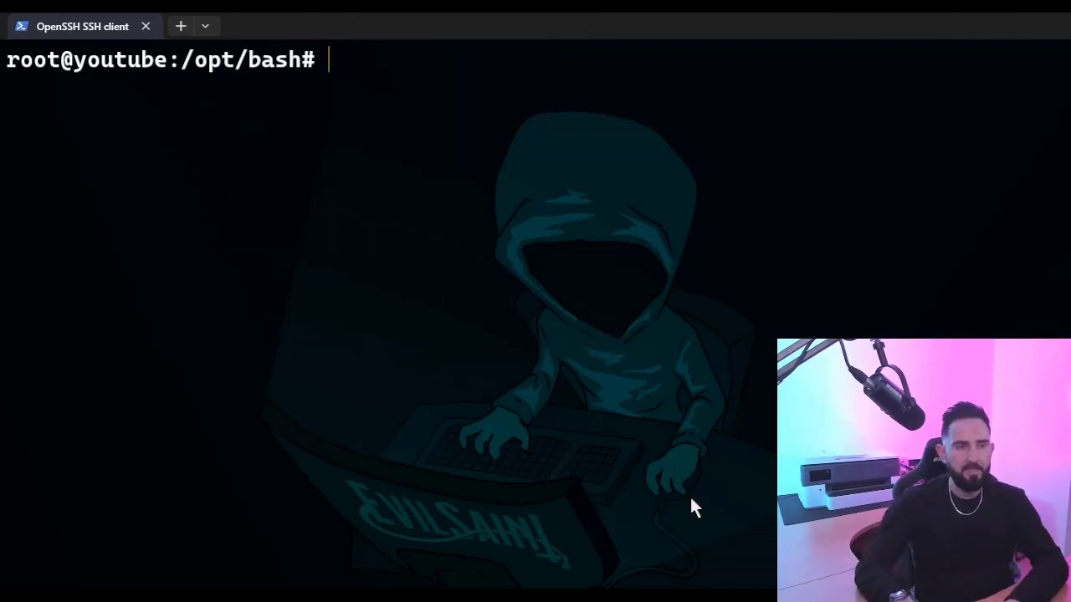
Run bash -x script.sh 1> success.log 2> error.log, then cat success.log
{"action": "type", "text": "bash -x script.sh"}
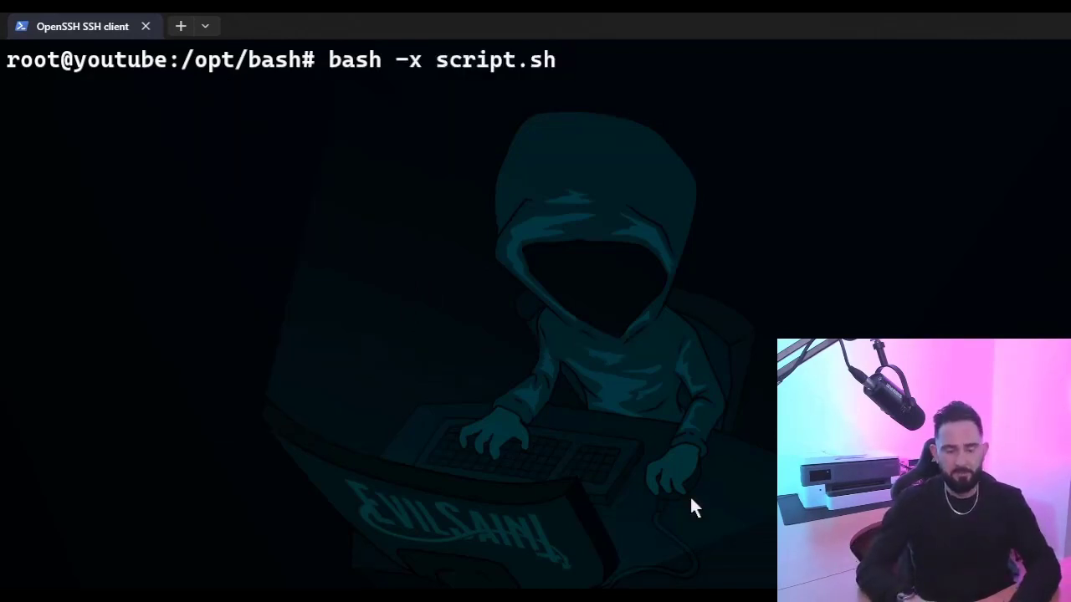
{"action": "type", "text": "1>"}
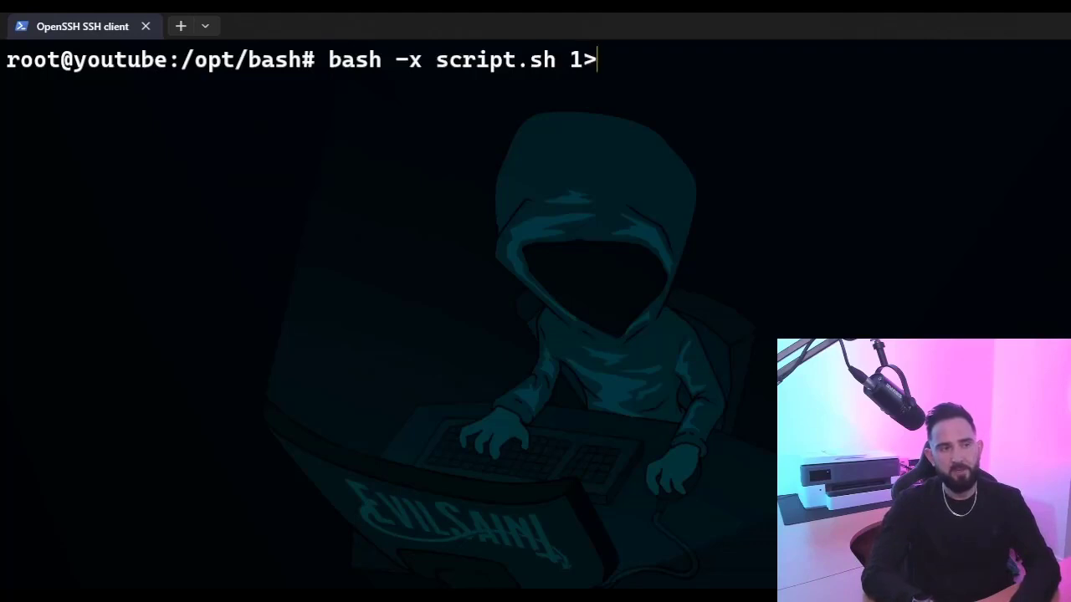
{"action": "type", "text": "success.log"}
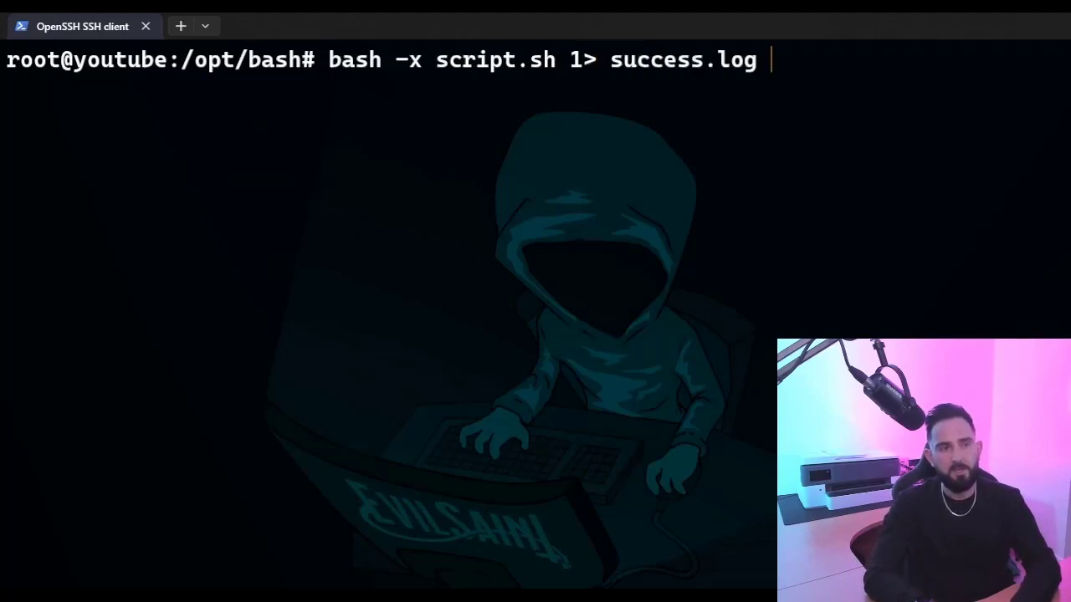
{"action": "type", "text": "2"}
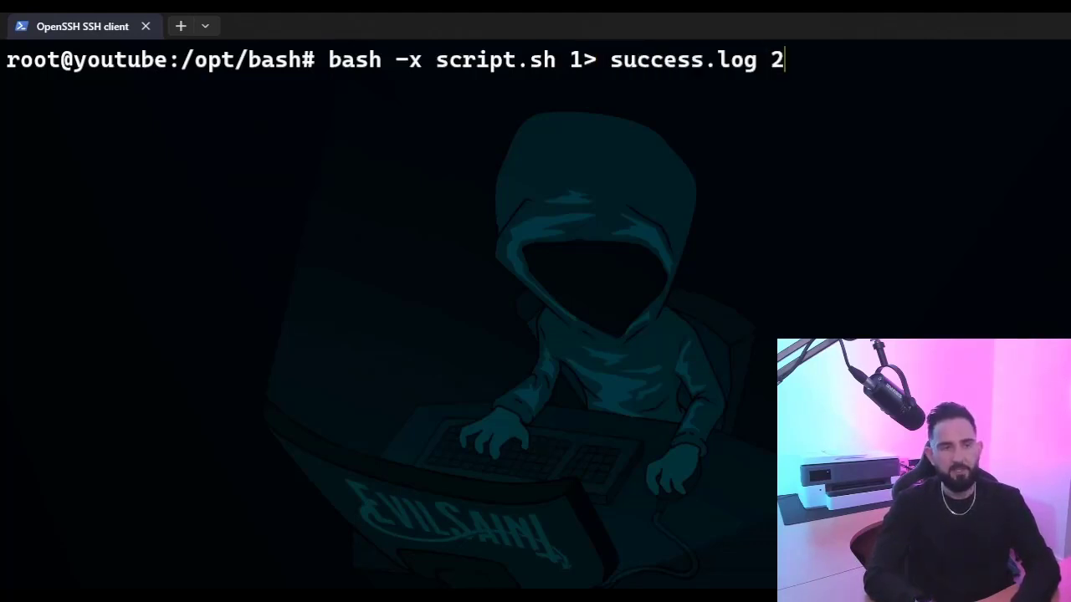
{"action": "type", "text": "> error.log"}
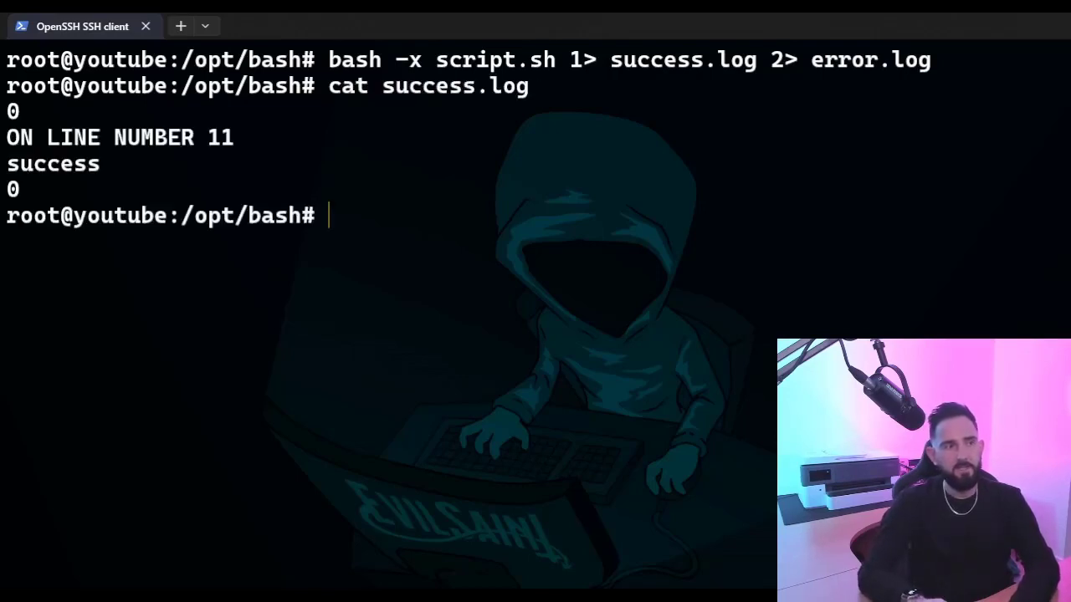
{"action": "type", "text": "cat"}
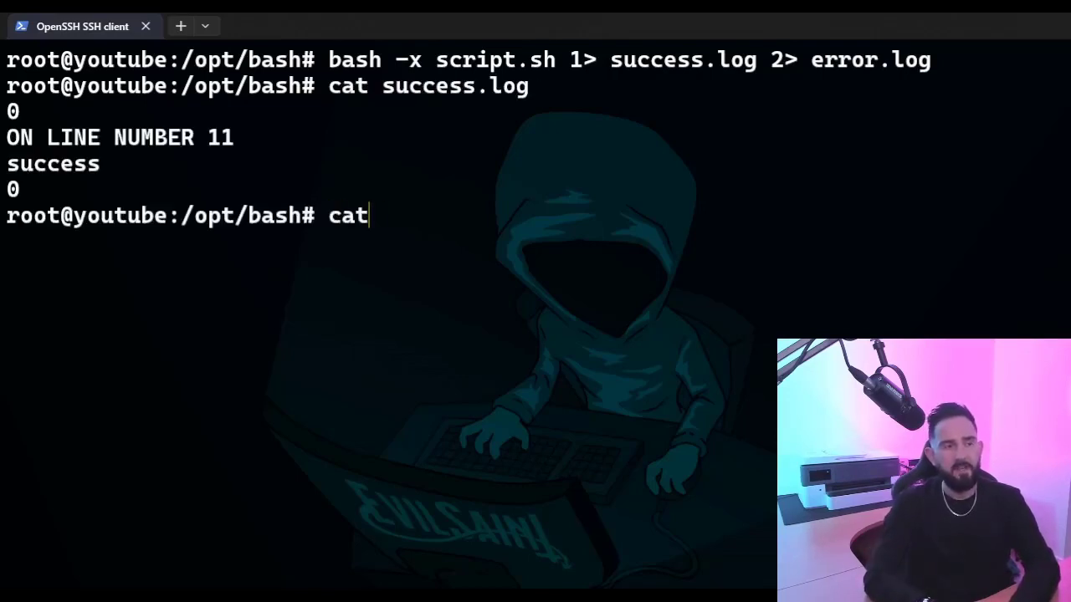